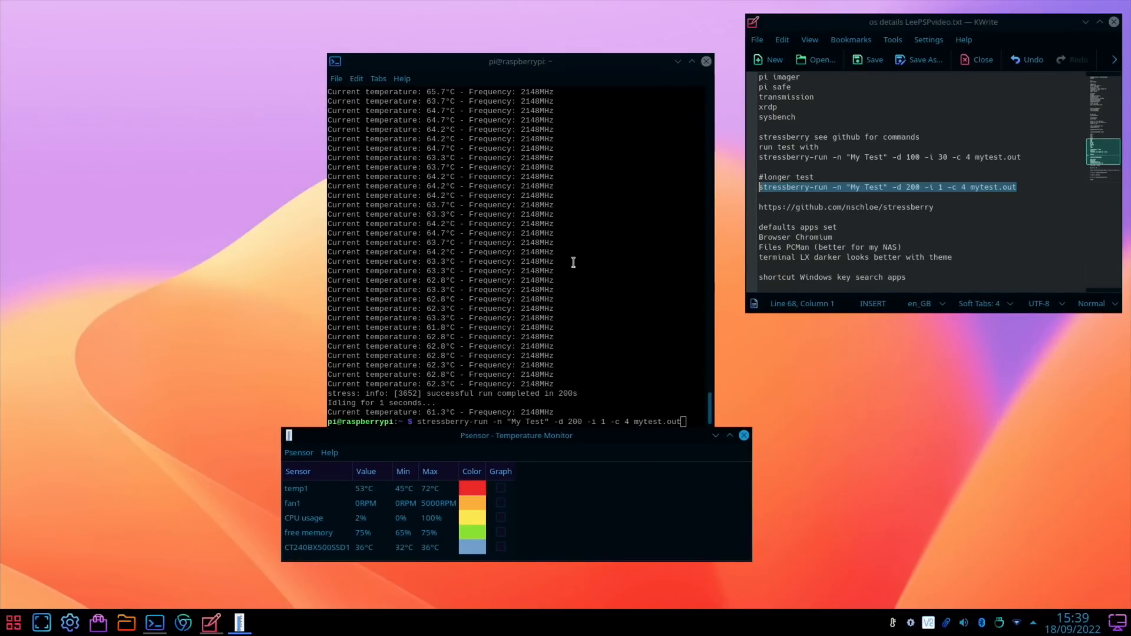
mouse_move(548, 407)
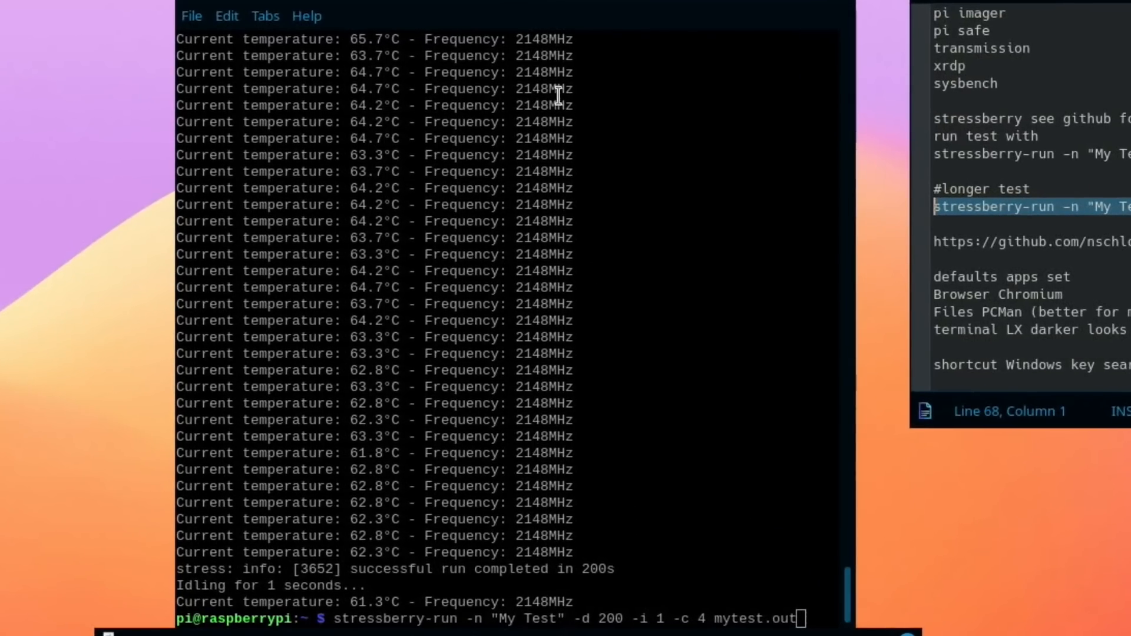
mouse_move(566, 333)
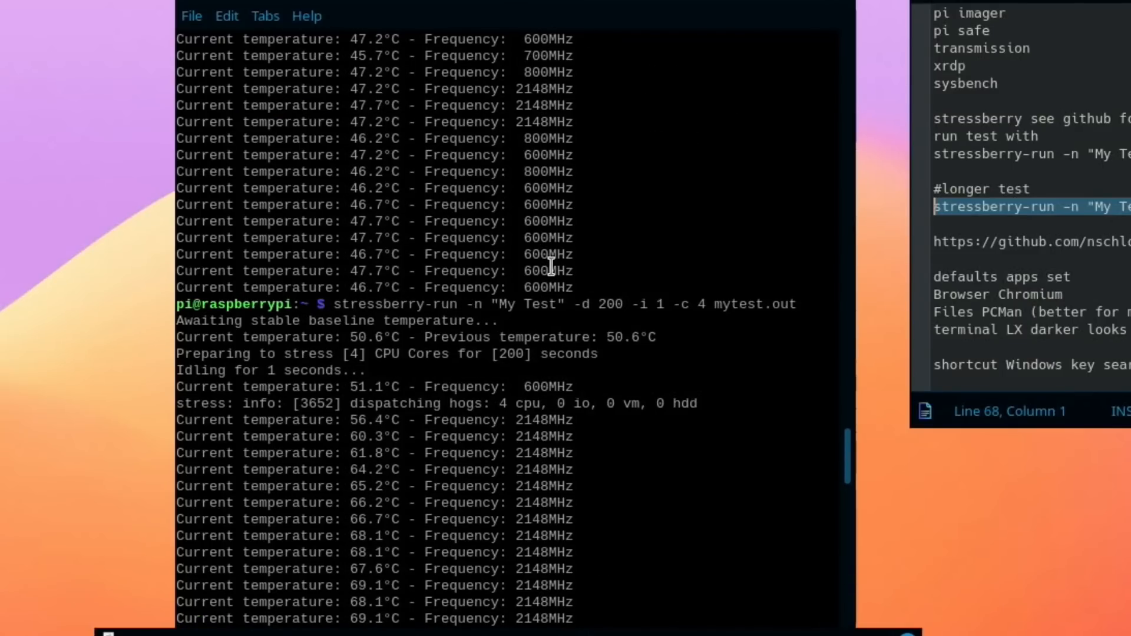
- Review neofetch output and the 2147 MHz overclock lines in /boot/config.txt via sudo nano
scroll(down, 3)
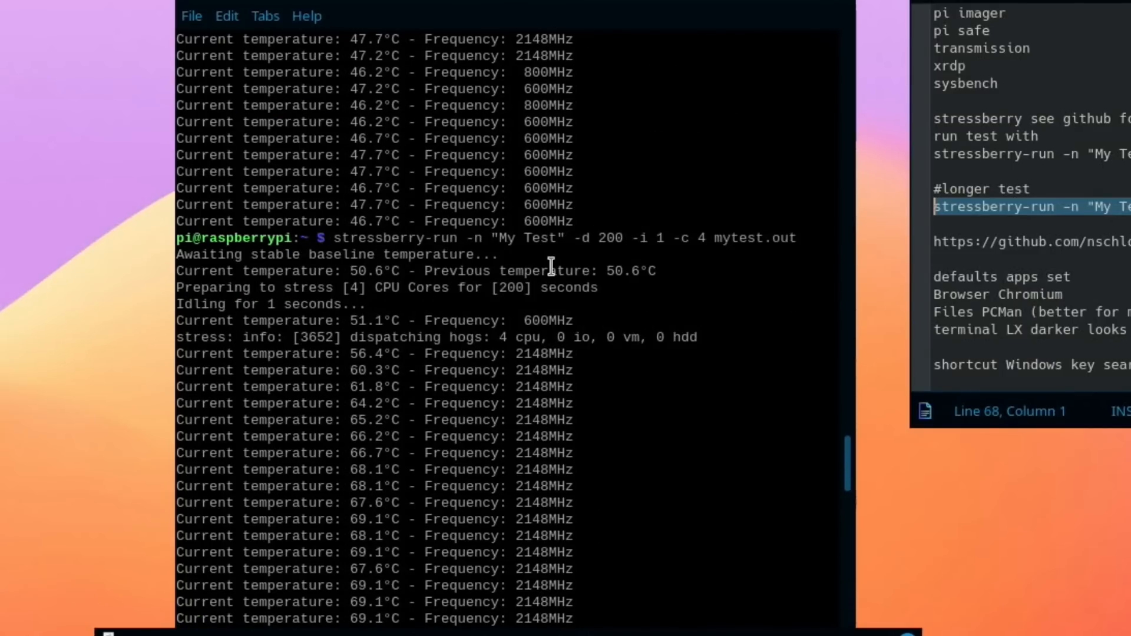
scroll(down, 3)
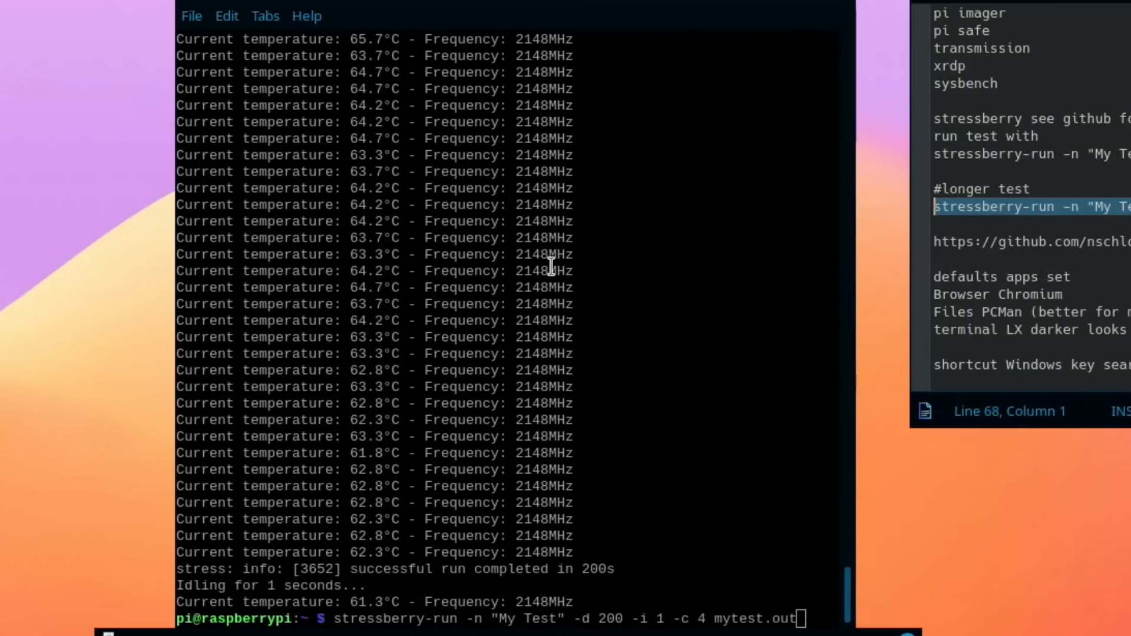
mouse_move(263, 598)
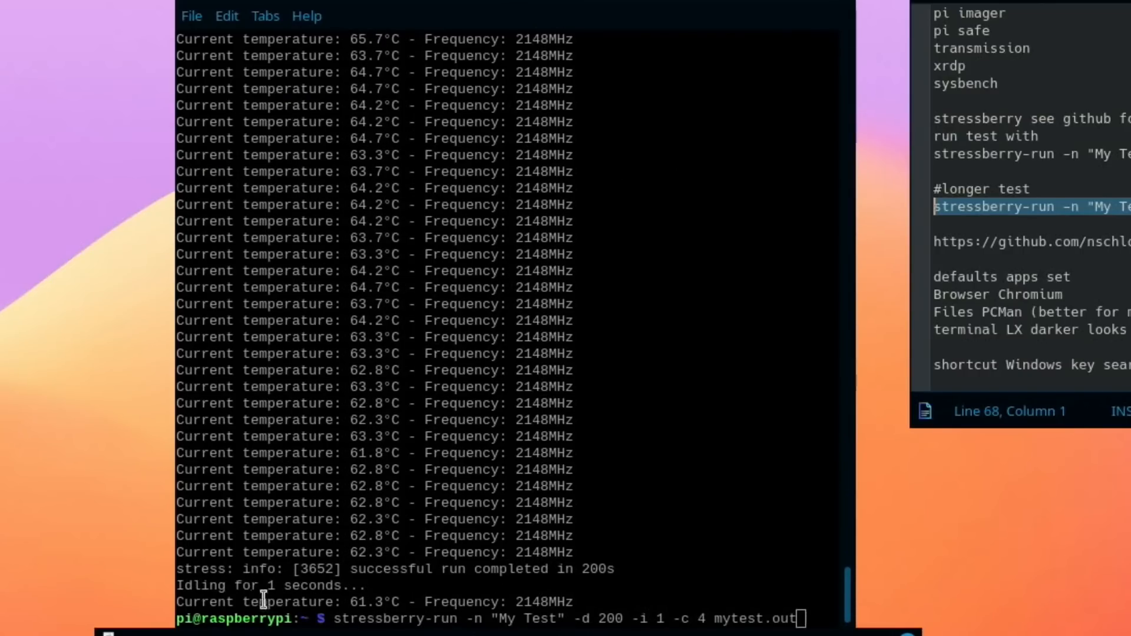
mouse_move(649, 626)
text(neofetch)
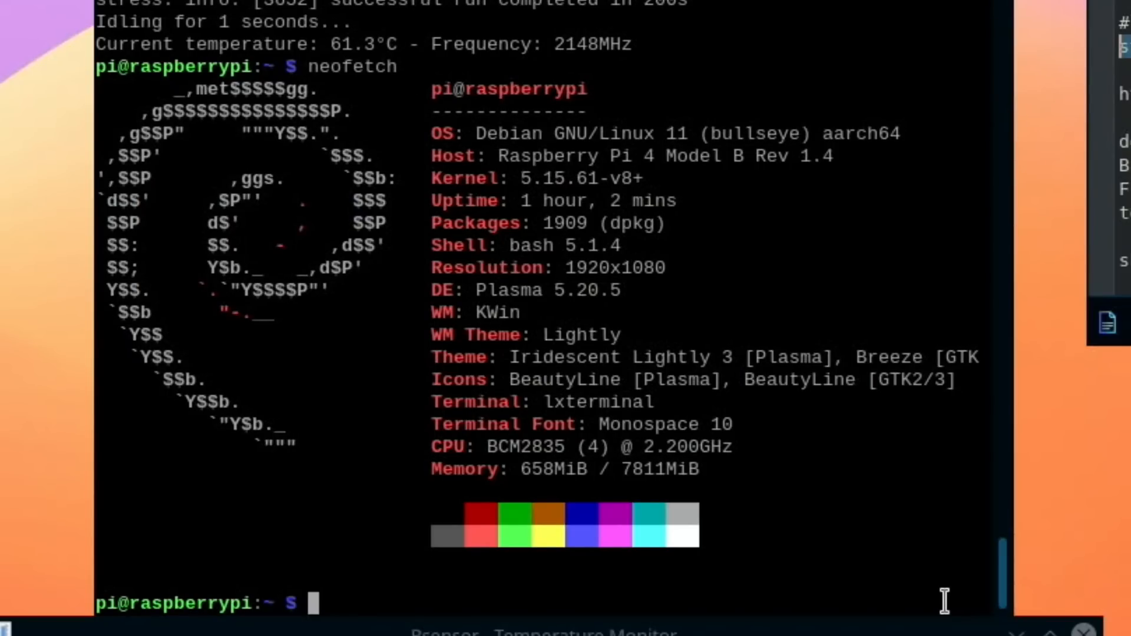
text(sudo nano /boot/config.txt)
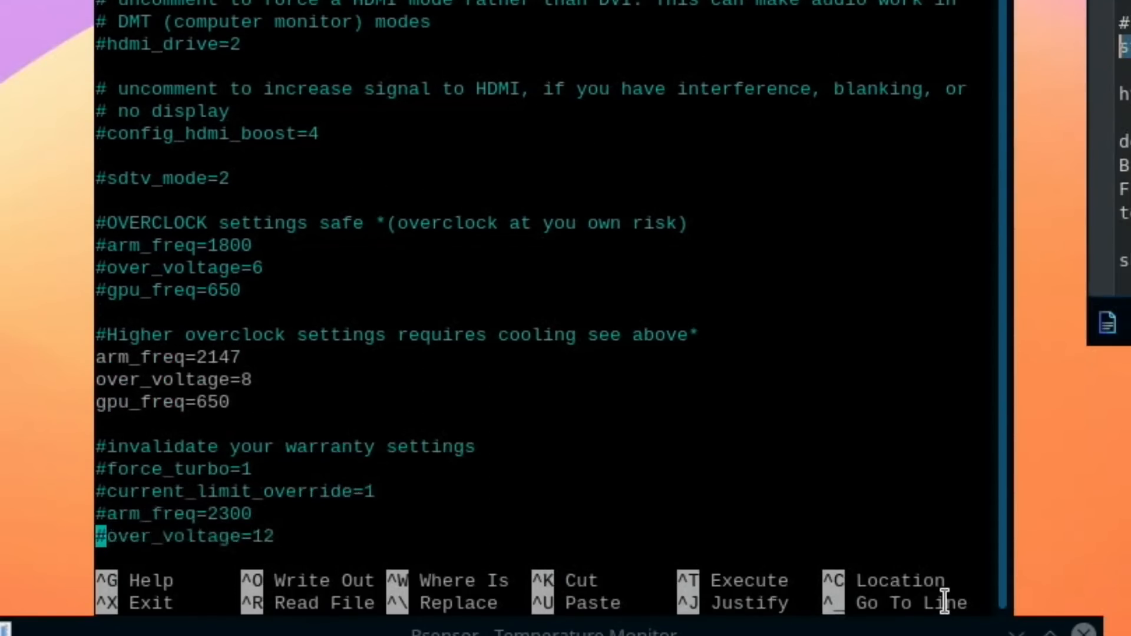
scroll(down, 3)
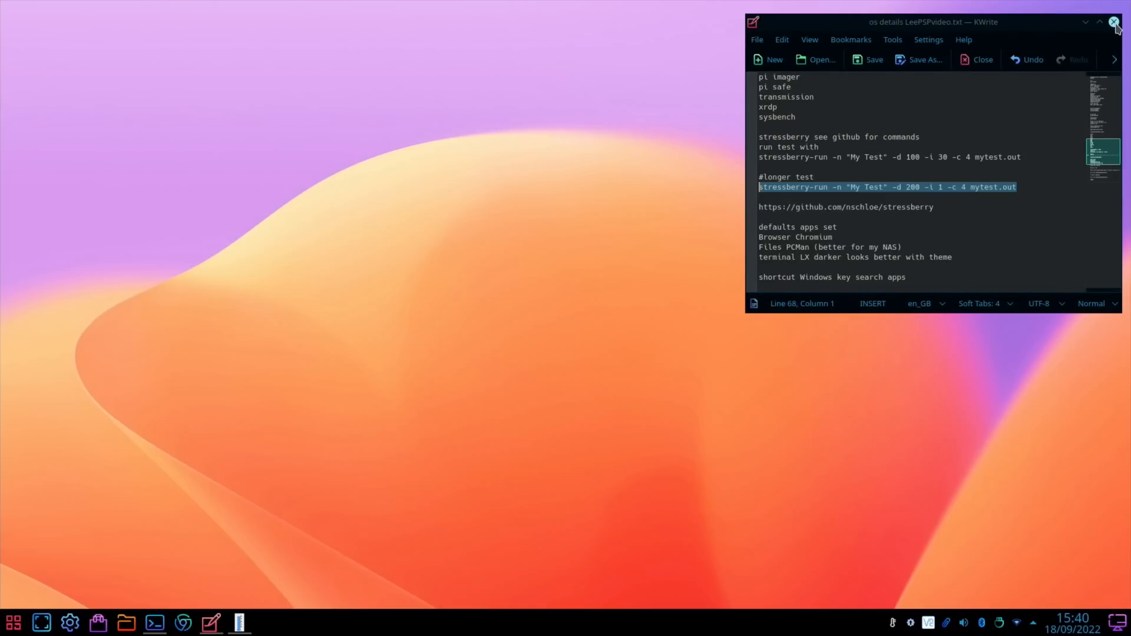
- Close the KWrite notes window to reveal the bare desktop
click(1114, 22)
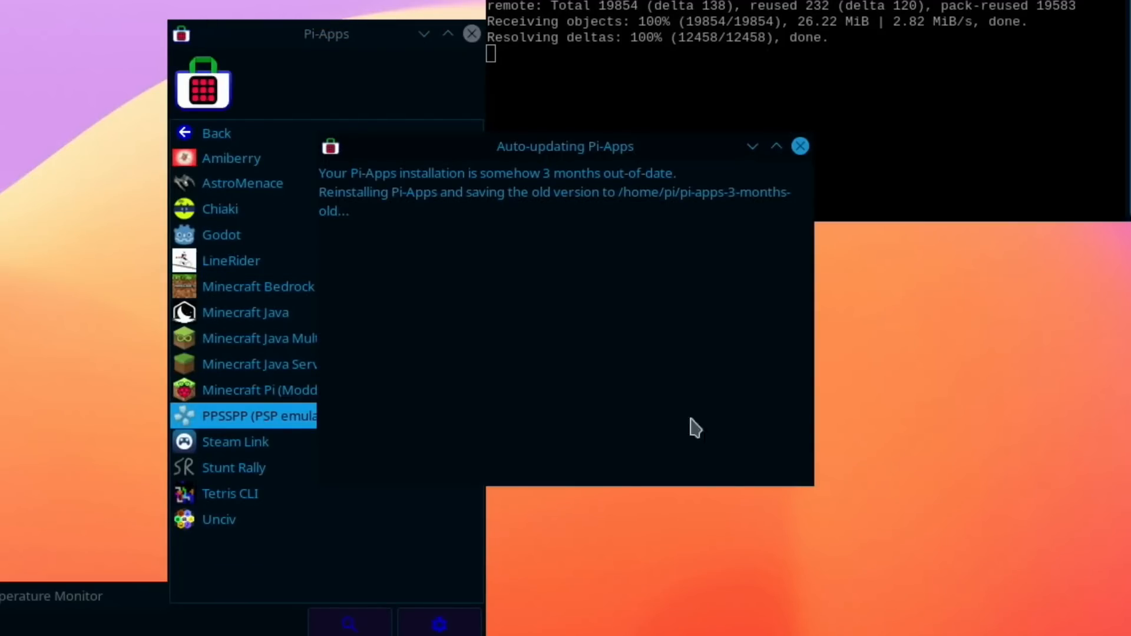
mouse_move(552, 337)
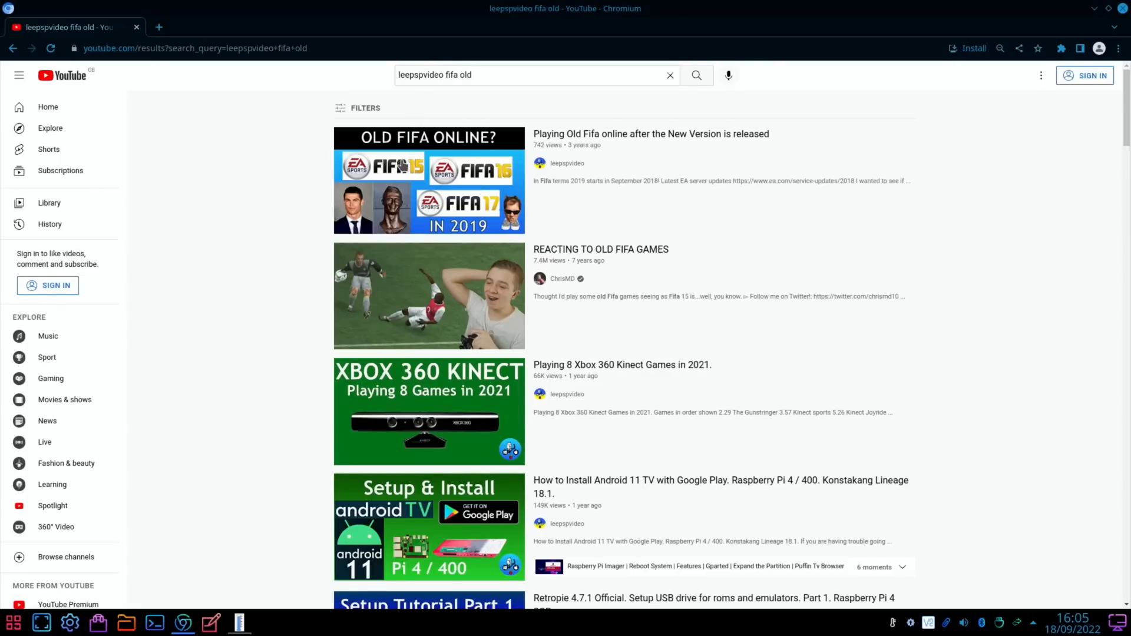
- Play 'Playing Old Fifa online after the New Version is released' from YouTube results
click(429, 181)
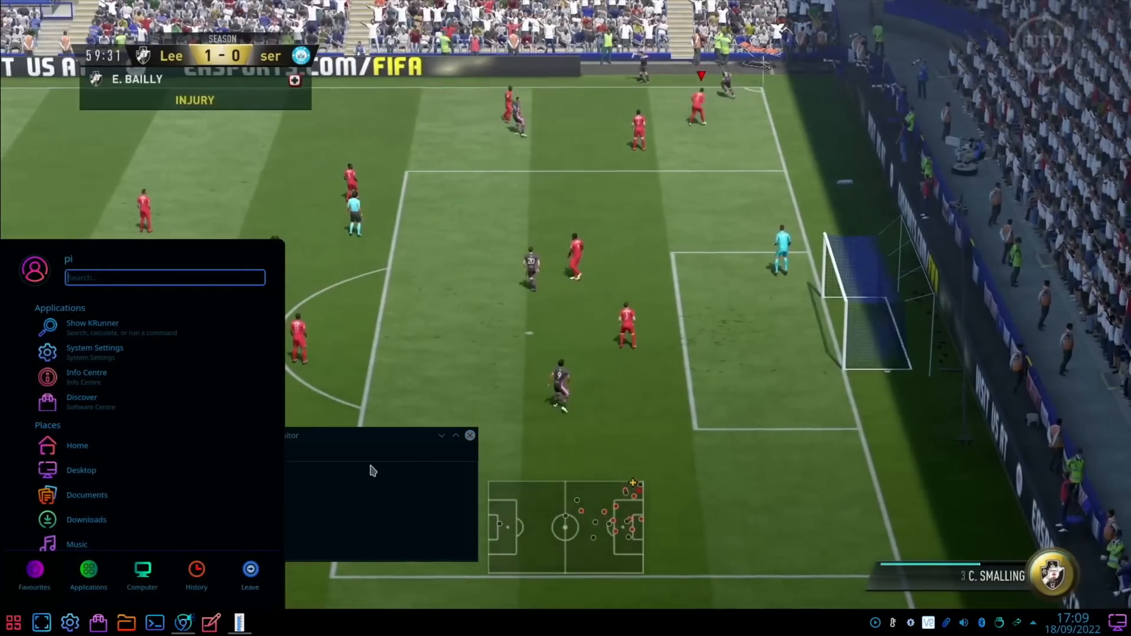
- Launch PPSSPP via a 'pp' launcher search, browse a games folder, then minimise it
text(pp)
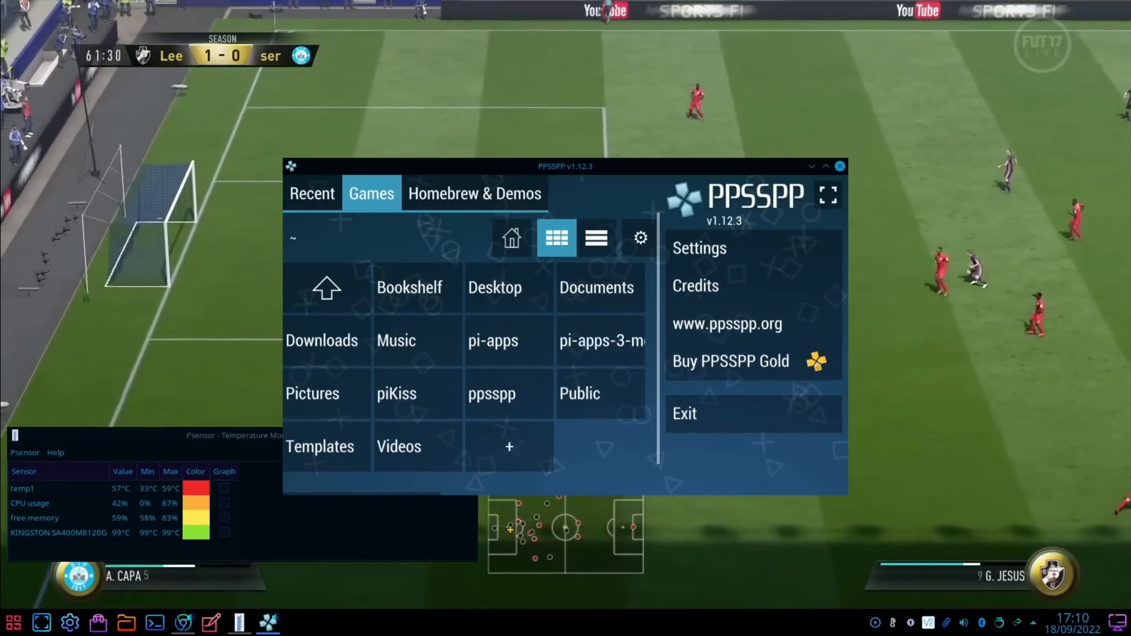
click(326, 287)
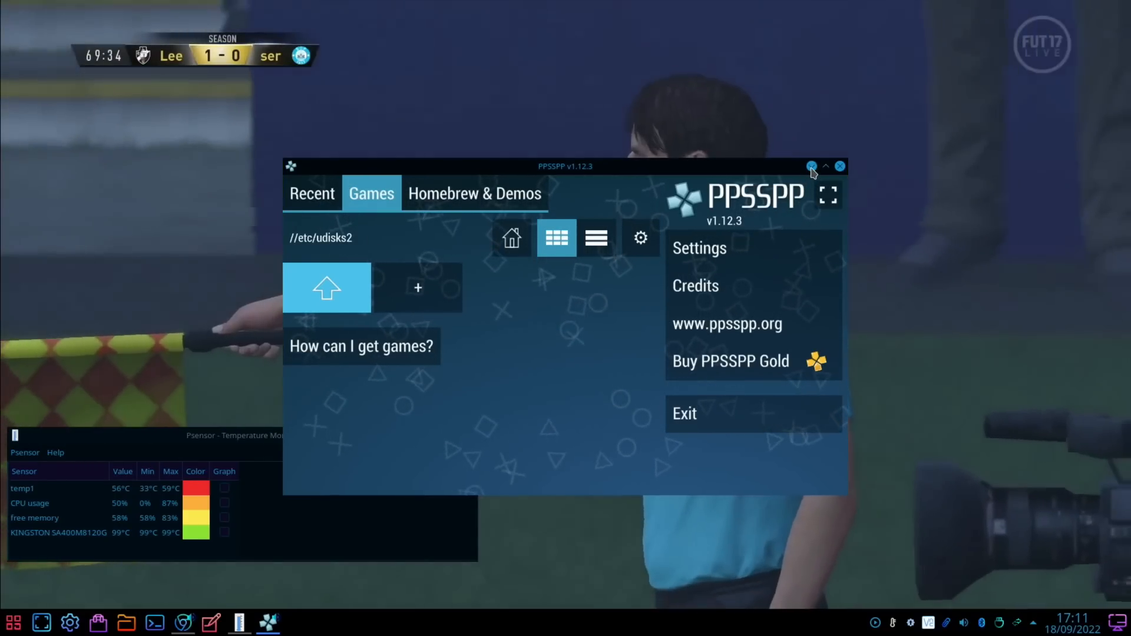
click(811, 167)
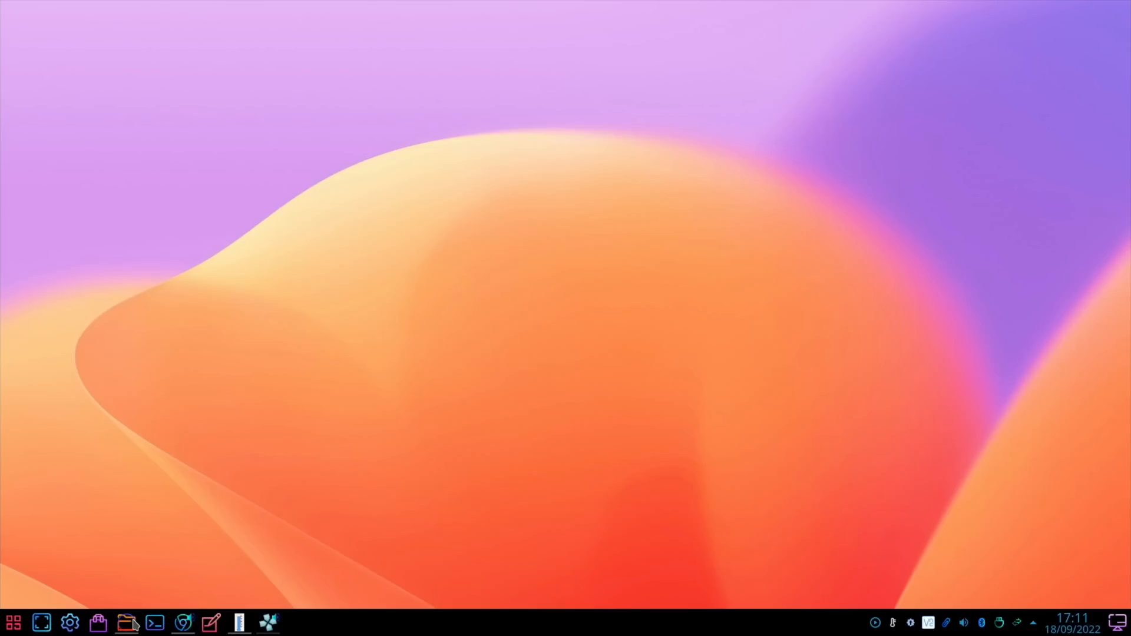
- Copy the Vice City Stories ISO from the 128GB ROM drive and open home's Documents folder
click(128, 623)
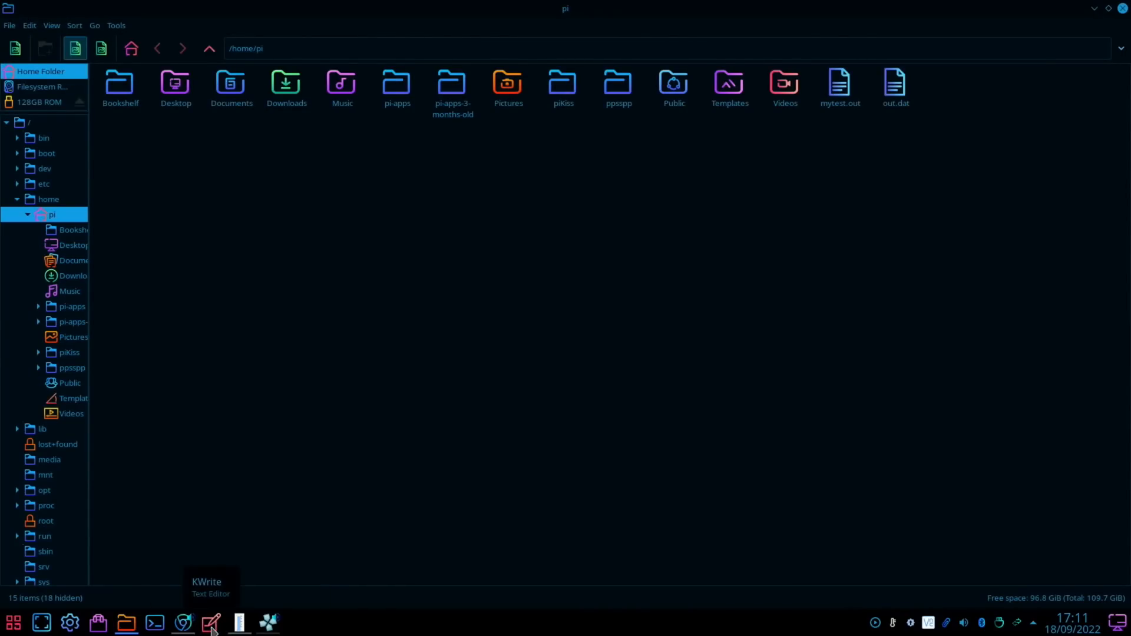
mouse_move(184, 622)
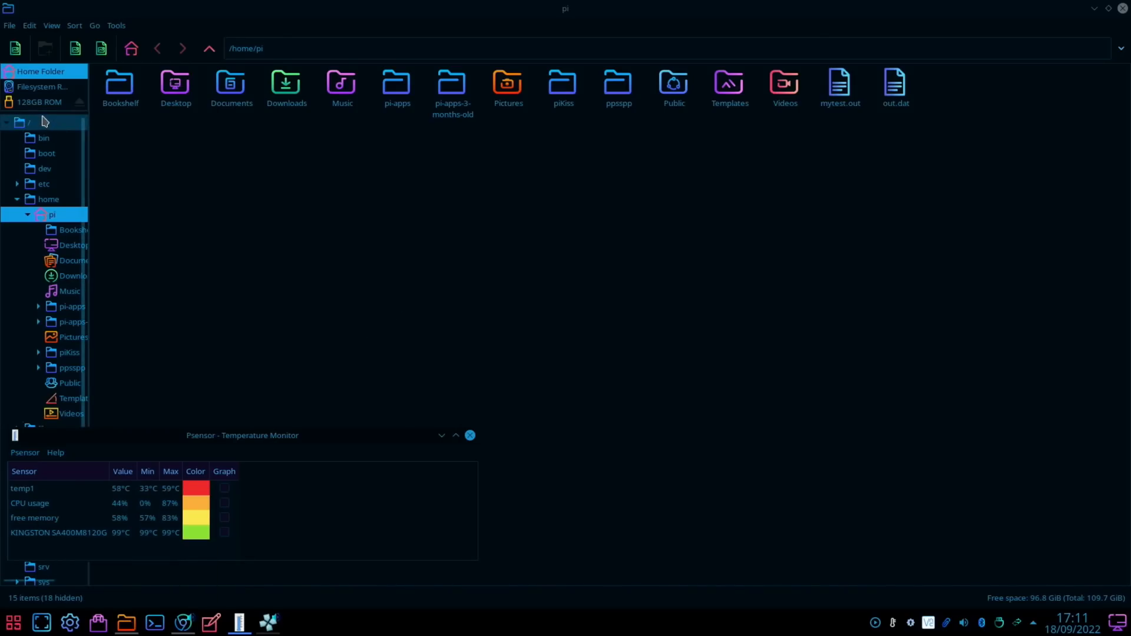
click(39, 102)
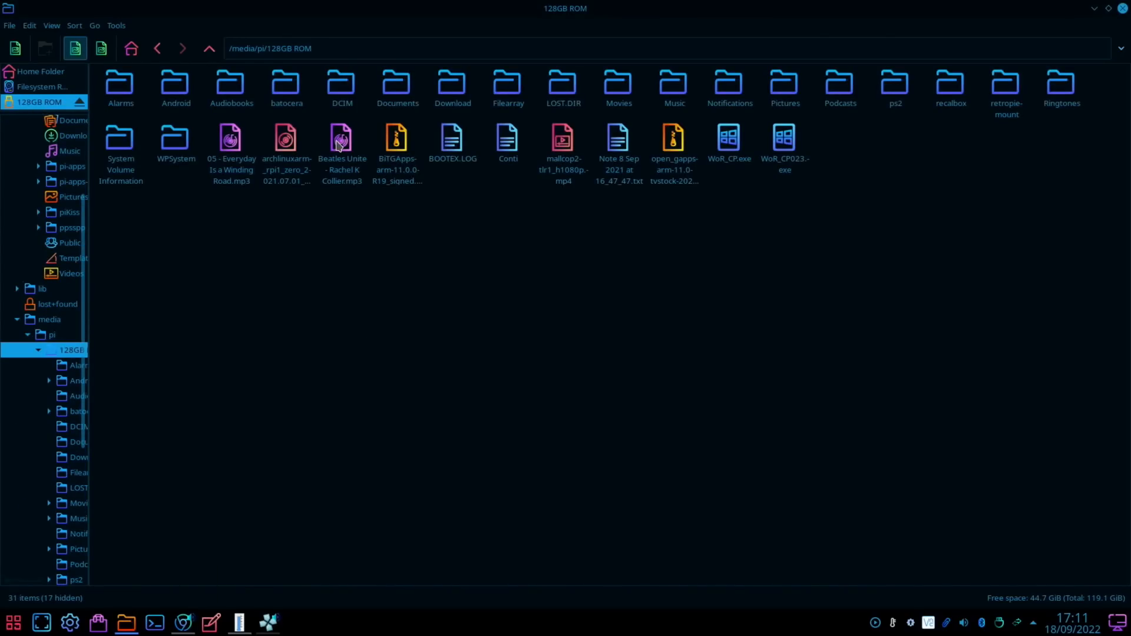
mouse_move(708, 110)
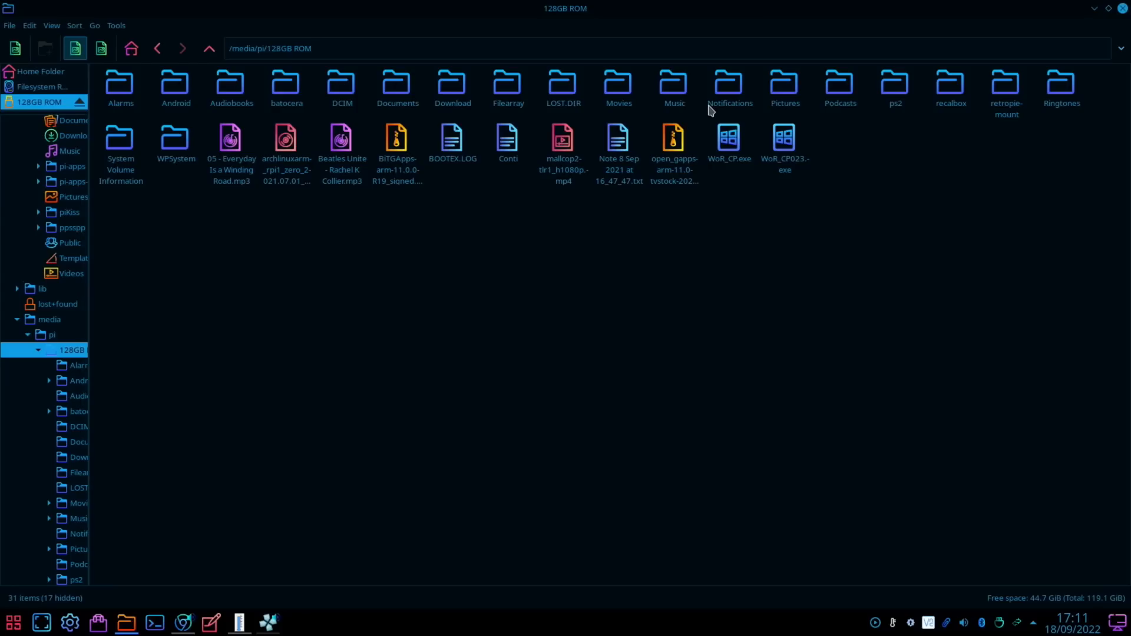
right_click(286, 86)
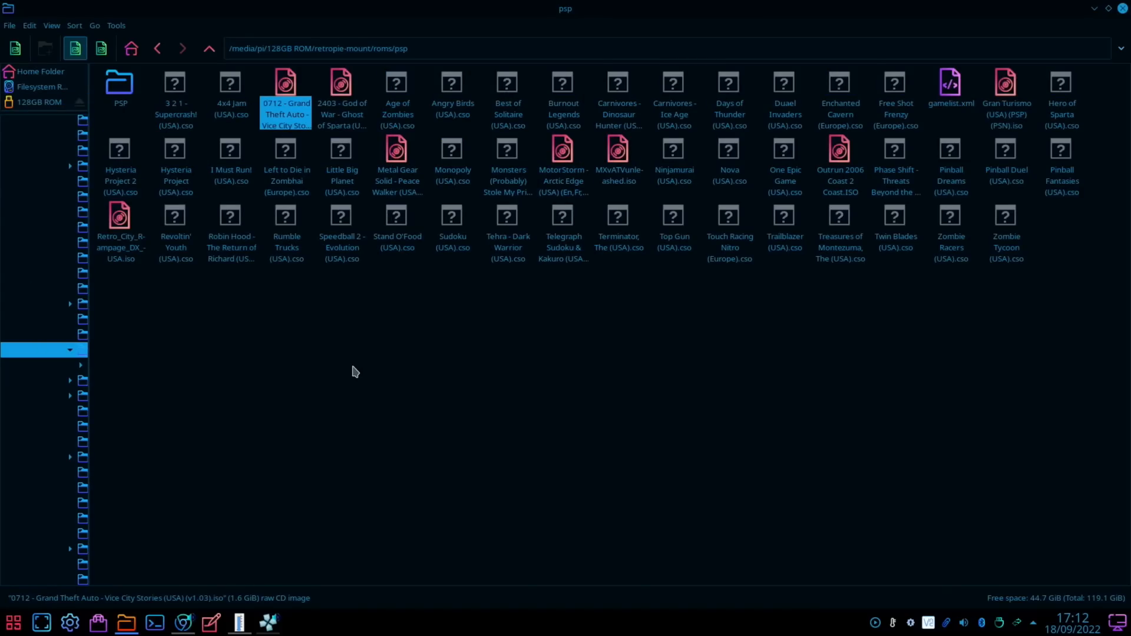
click(40, 71)
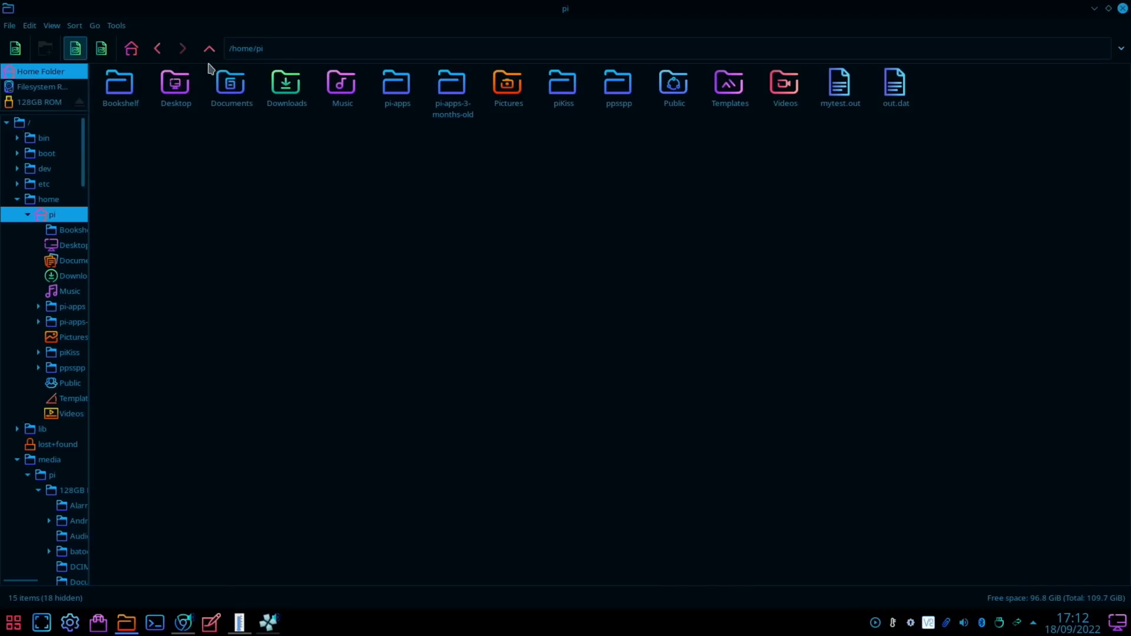
double_click(231, 82)
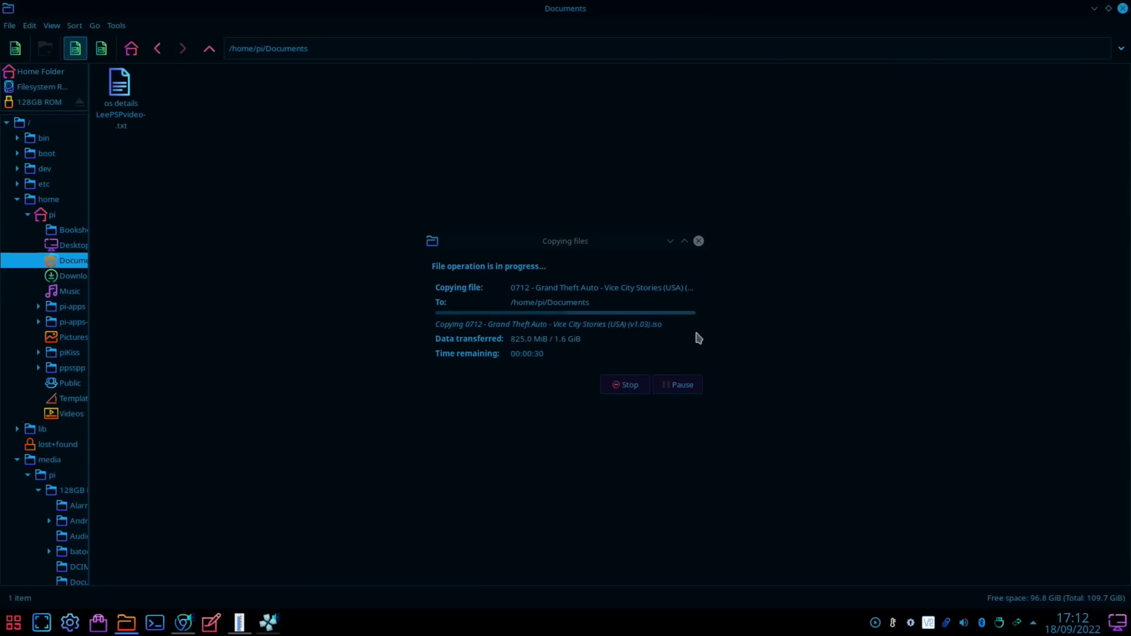
- Paste the Vice City Stories ISO into Documents and let the copy finish
click(267, 622)
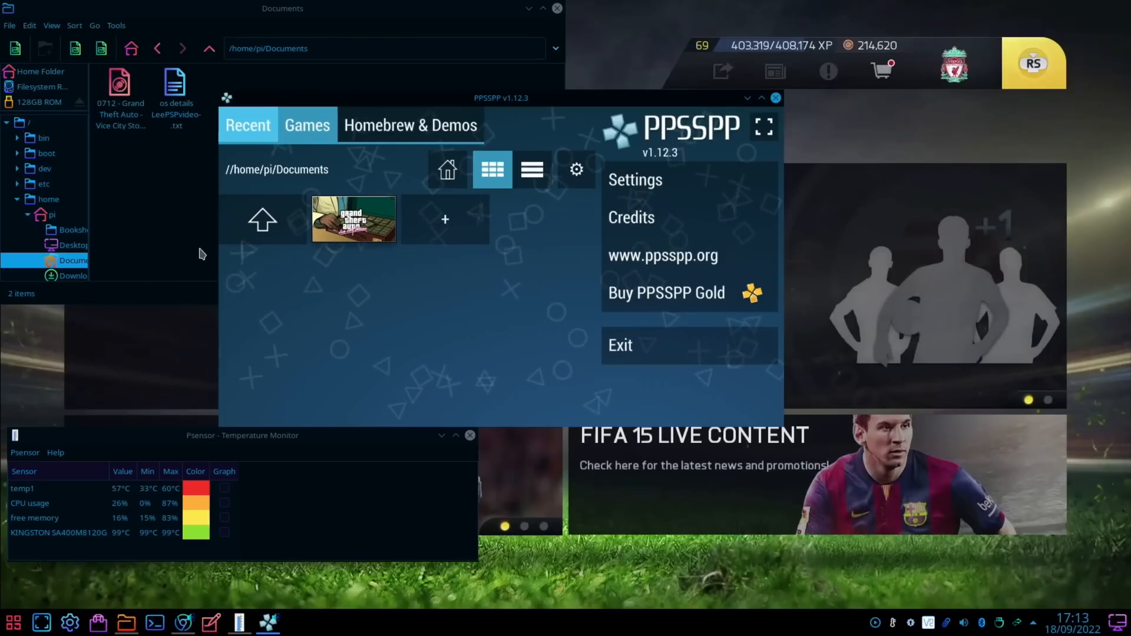
- Launch the Grand Theft Auto game from PPSSPP's Recent tab, then exit the emulator
double_click(353, 218)
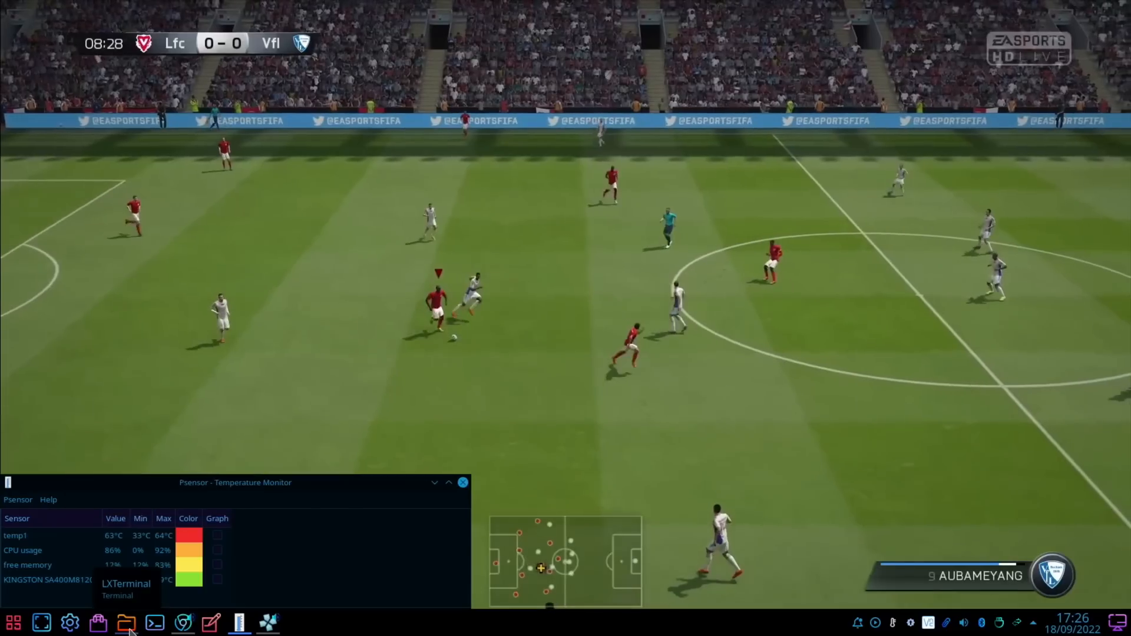
- Connect anonymously to WDMyCloud's Public share and browse to G A M I N G/roms/ps2
click(126, 622)
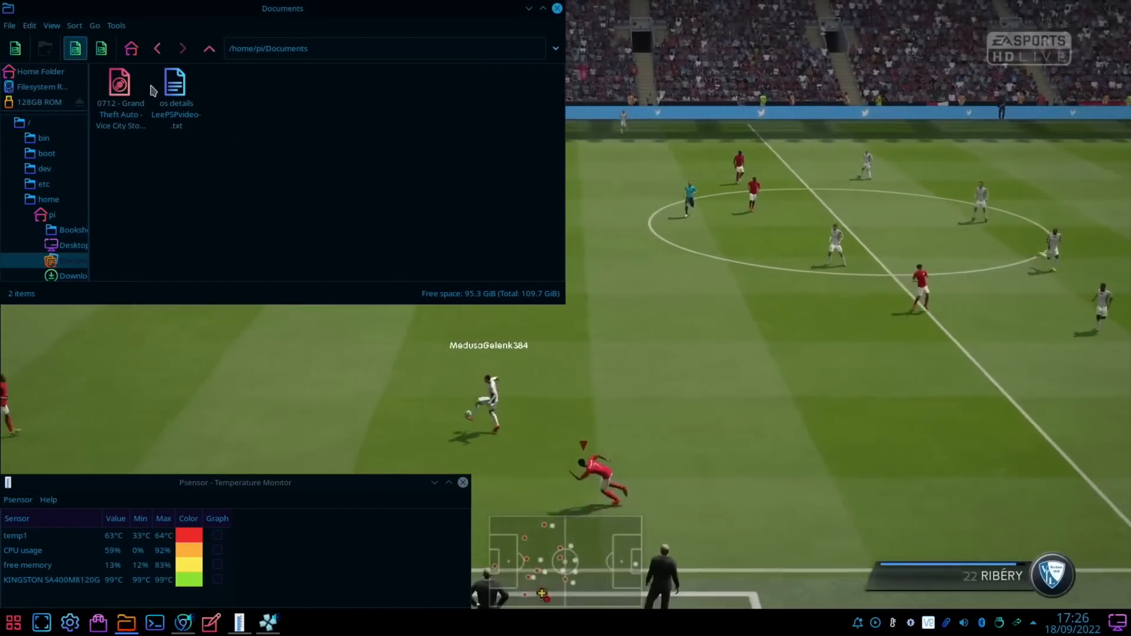
click(47, 199)
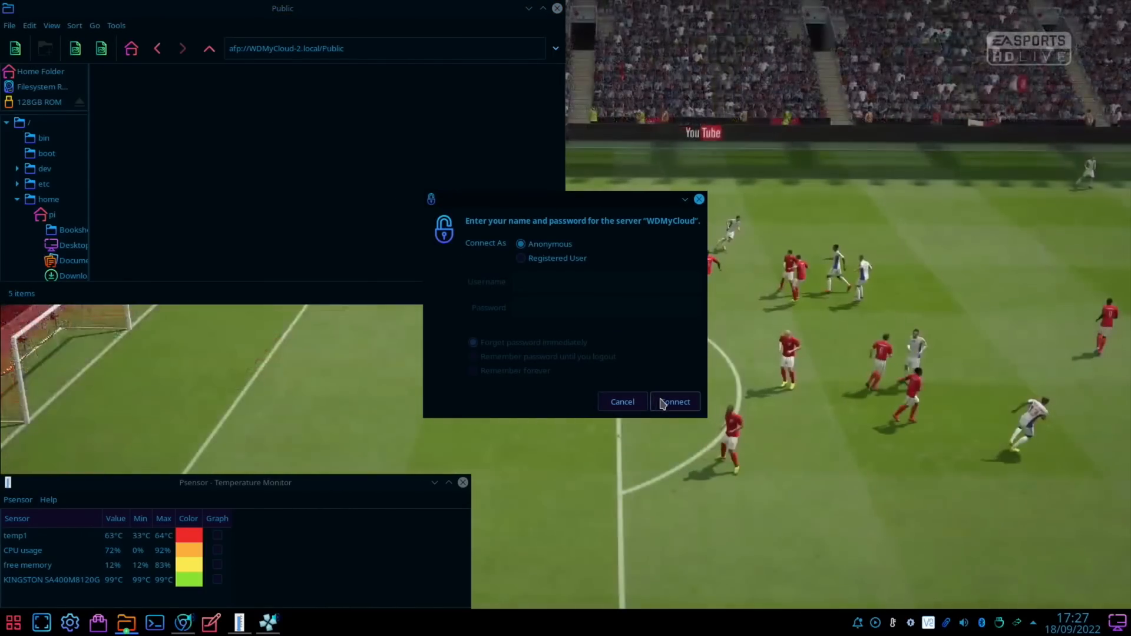
click(674, 402)
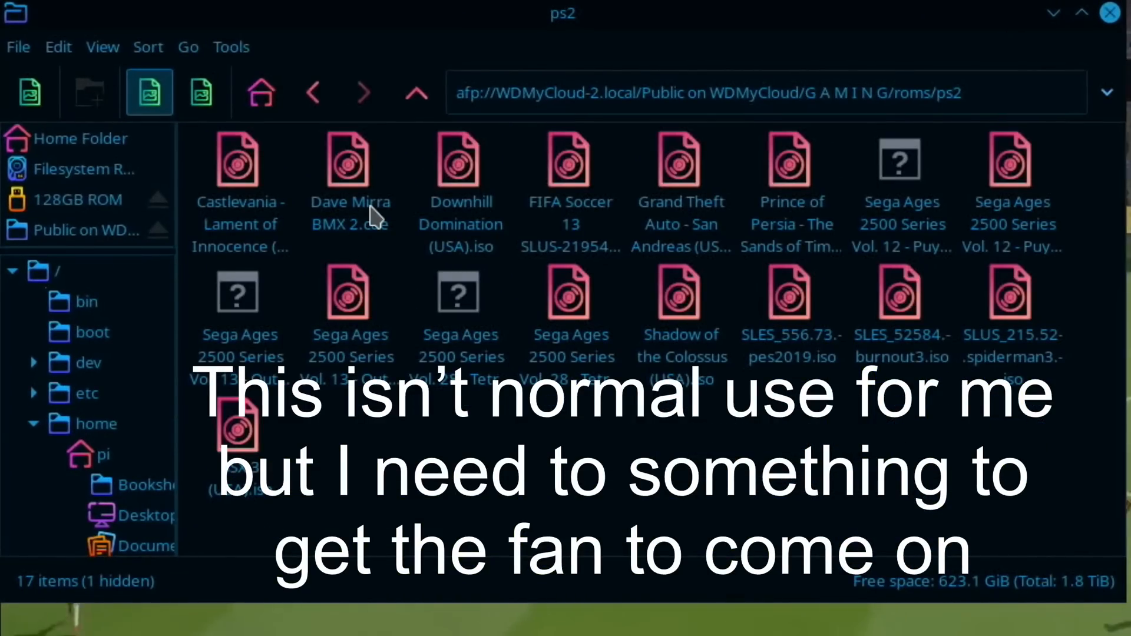
- Switch to List View and copy Grand Theft Auto - San Andreas (USA) (v3.00).iso
click(102, 47)
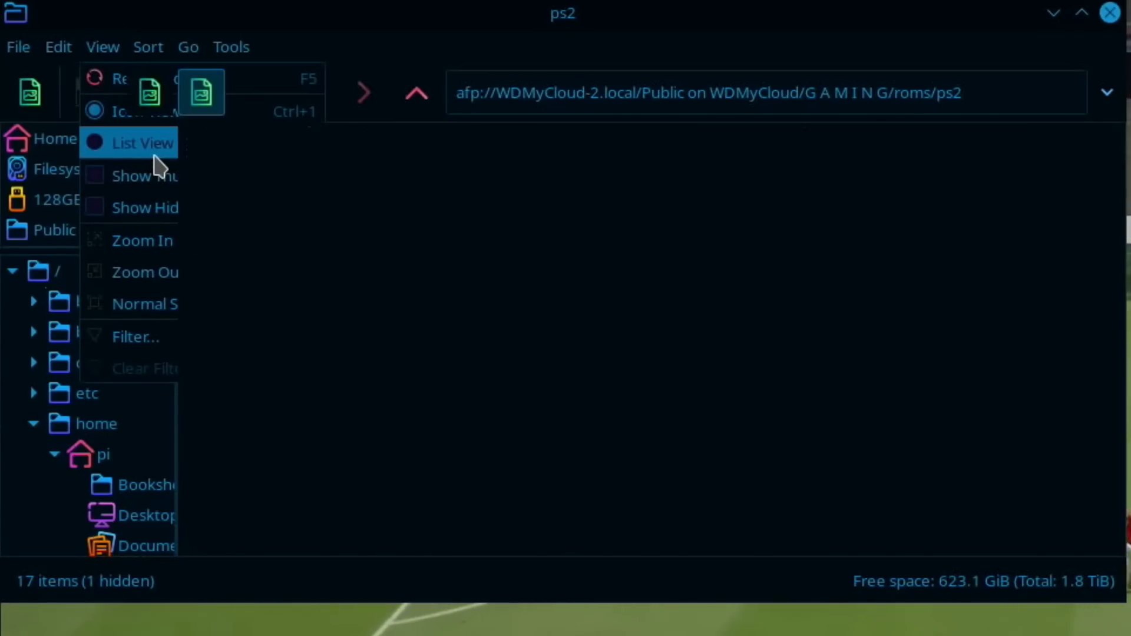
click(143, 143)
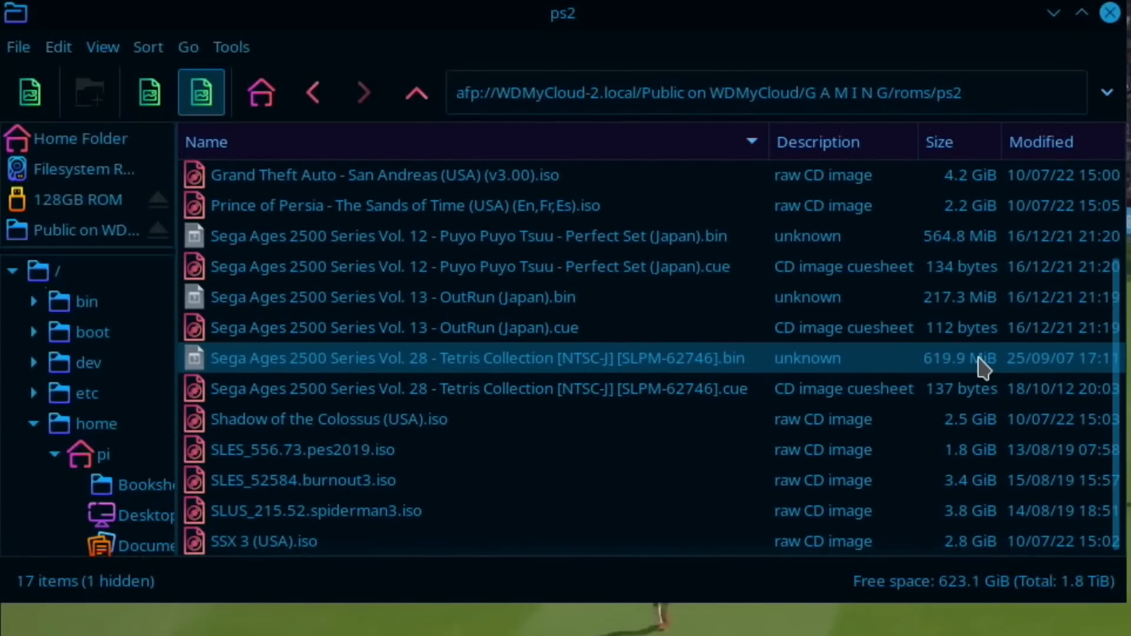
click(384, 174)
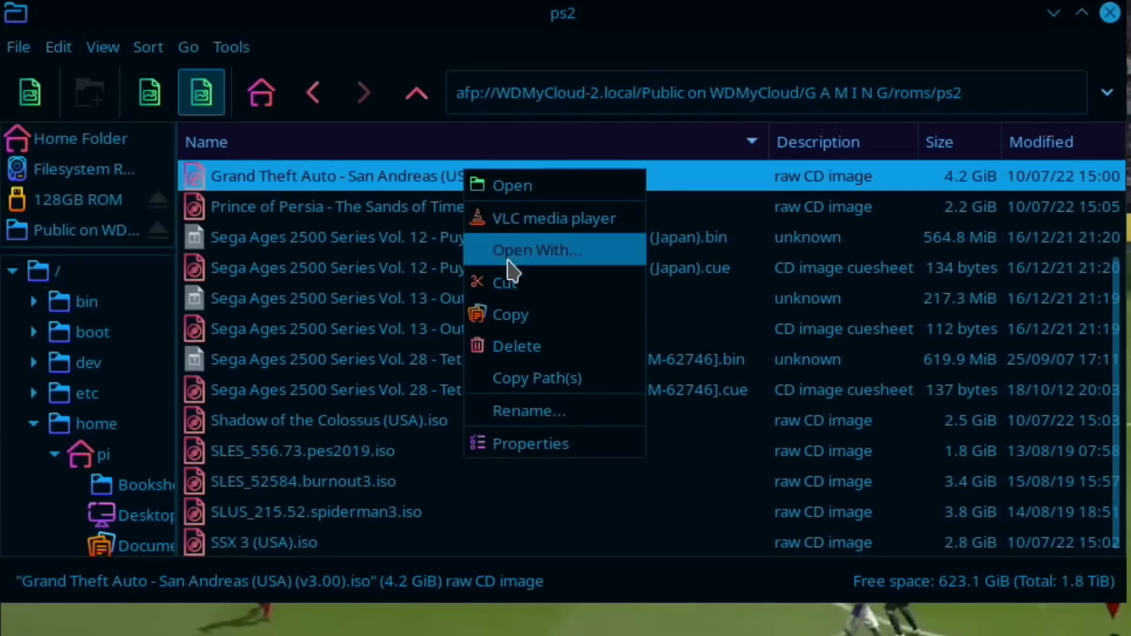
click(505, 328)
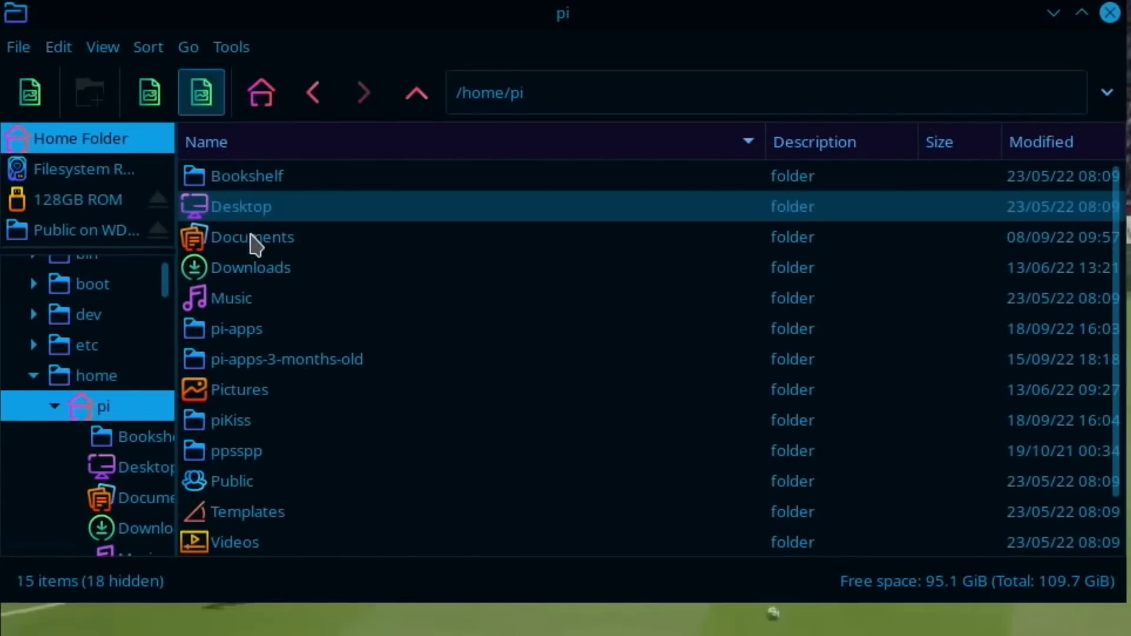
- Open the Documents folder and paste the San Andreas ISO there
double_click(251, 237)
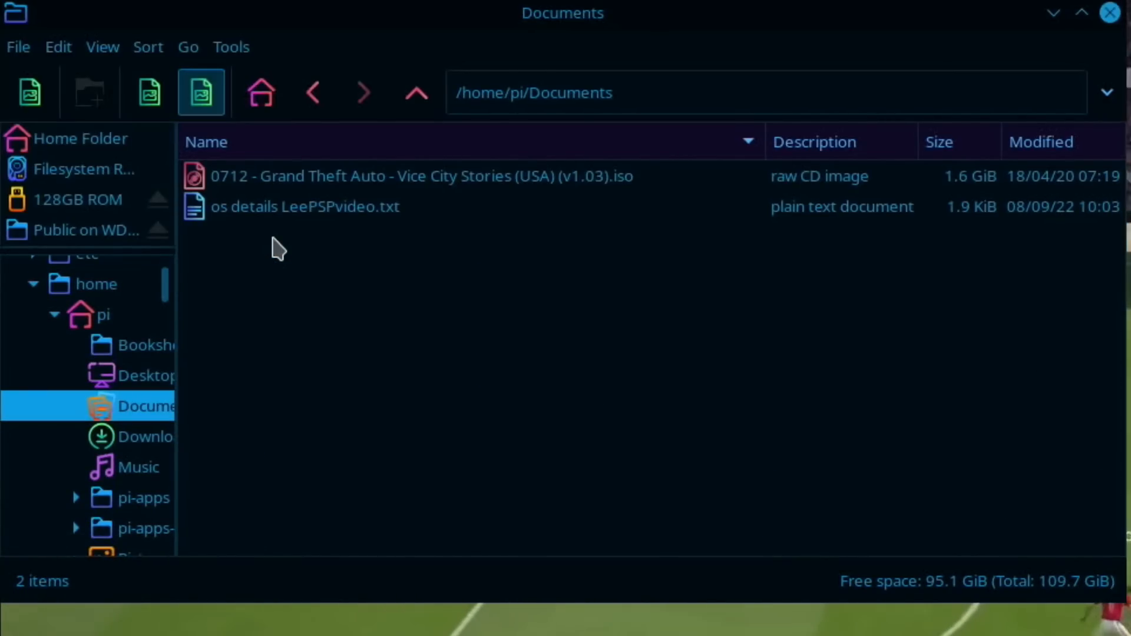
mouse_move(476, 451)
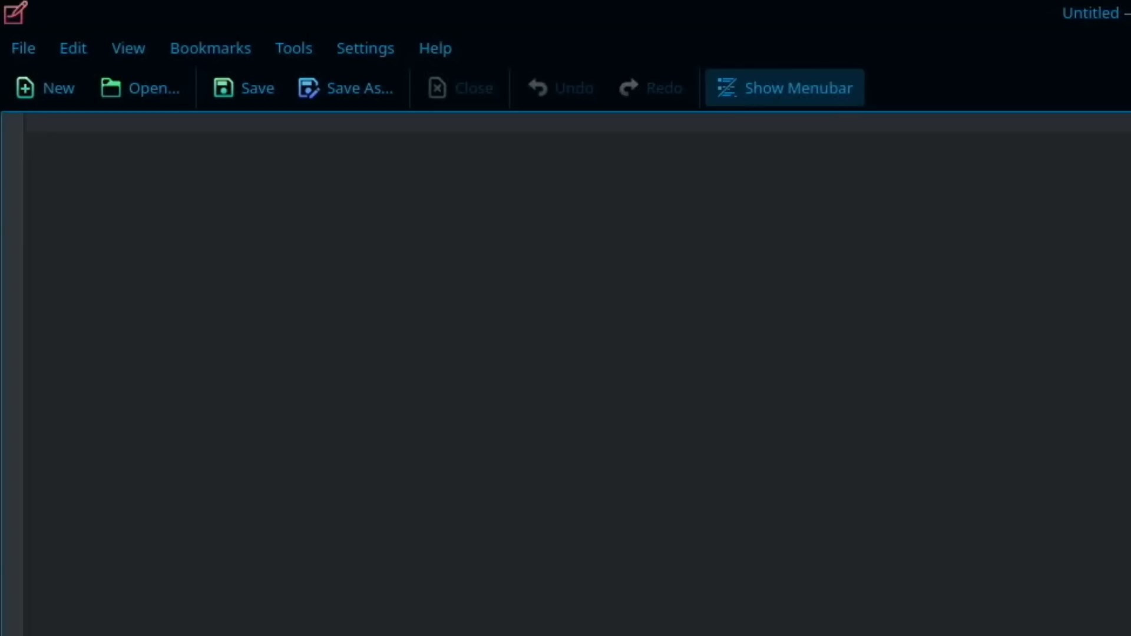
- Dismiss Kate's empty document and close the PCManFM-Qt and Psensor windows
click(29, 122)
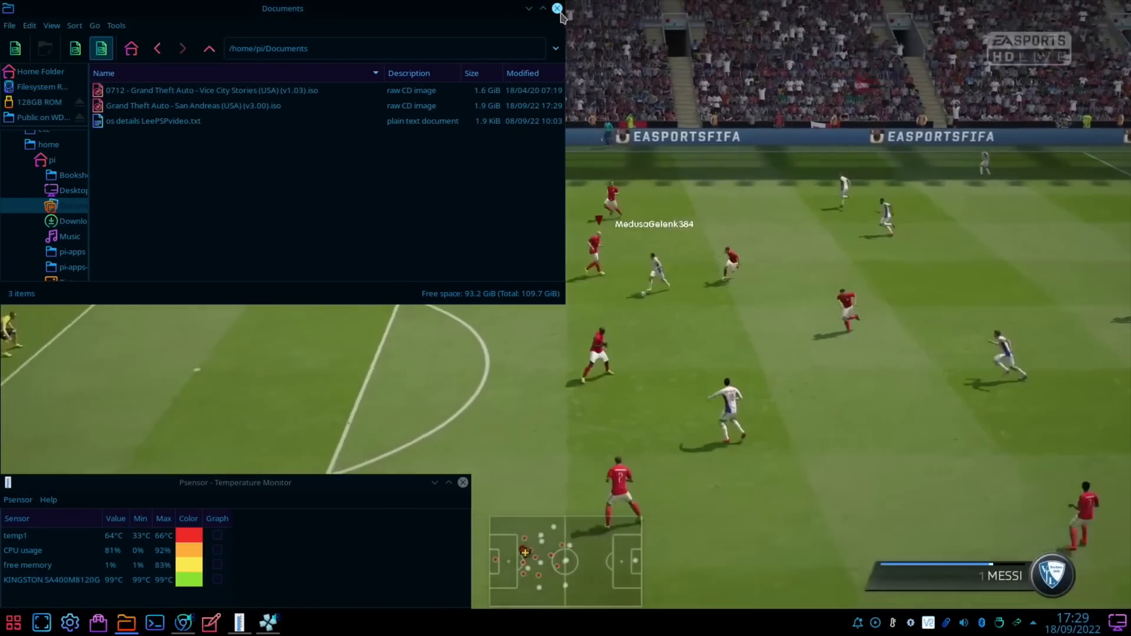
click(556, 8)
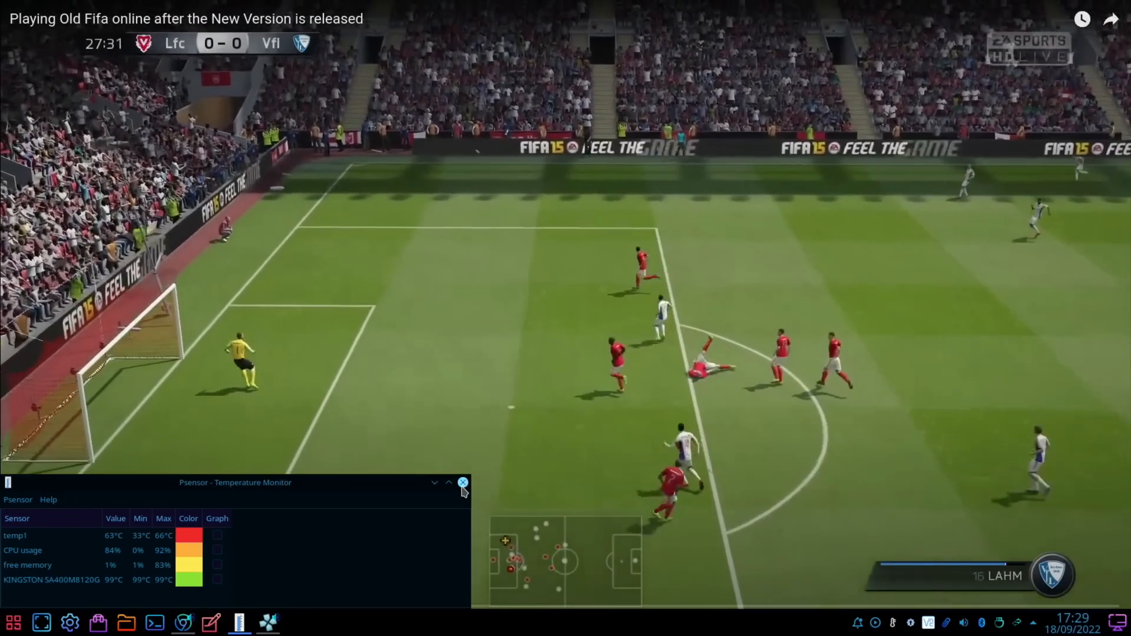
click(463, 482)
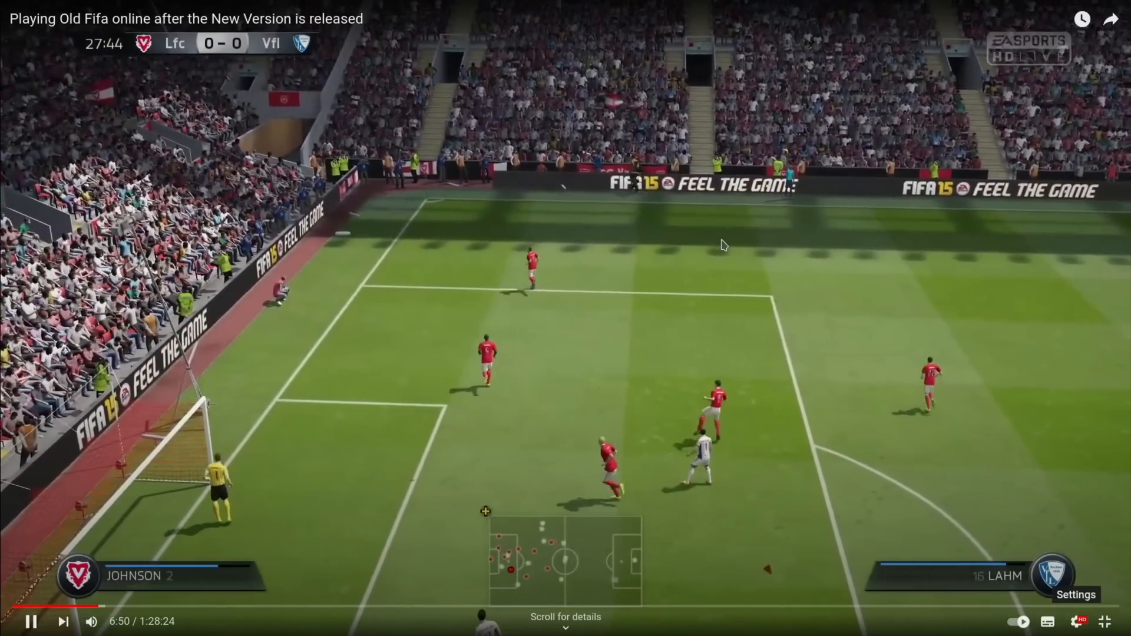